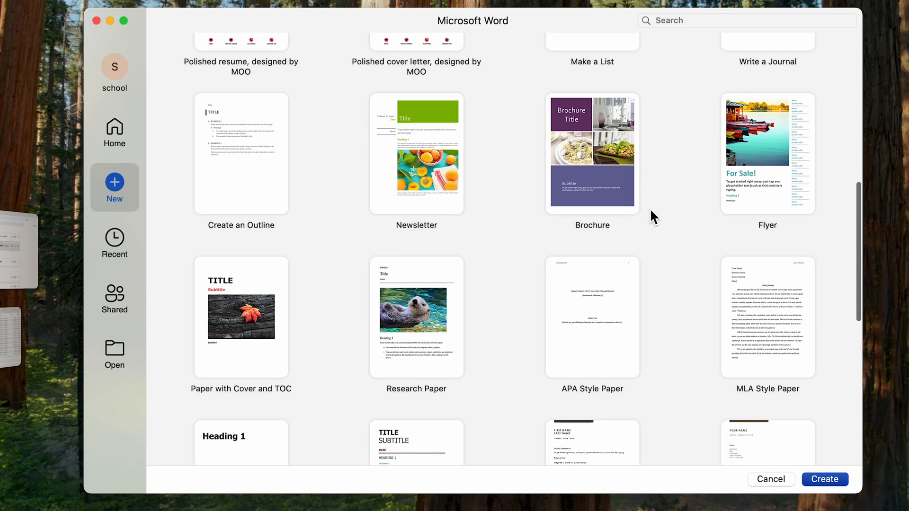
Step: Cancel the AutoSave upload prompt, leaving Document6 with its Title and otter photo unsaved
scroll(down, 3)
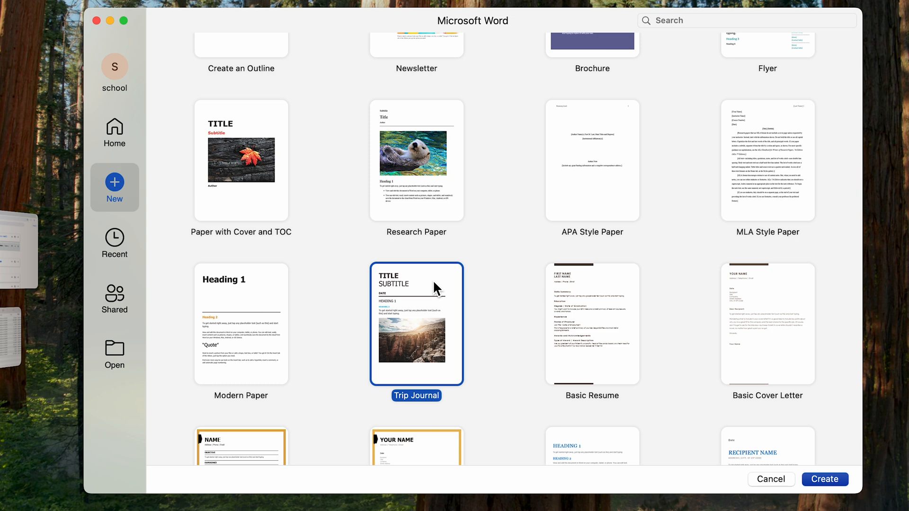
scroll(down, 3)
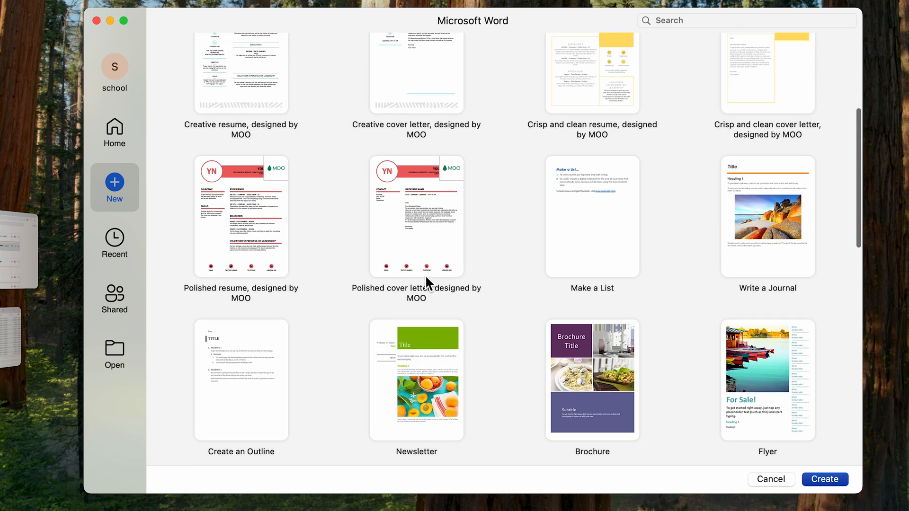
scroll(up, 3)
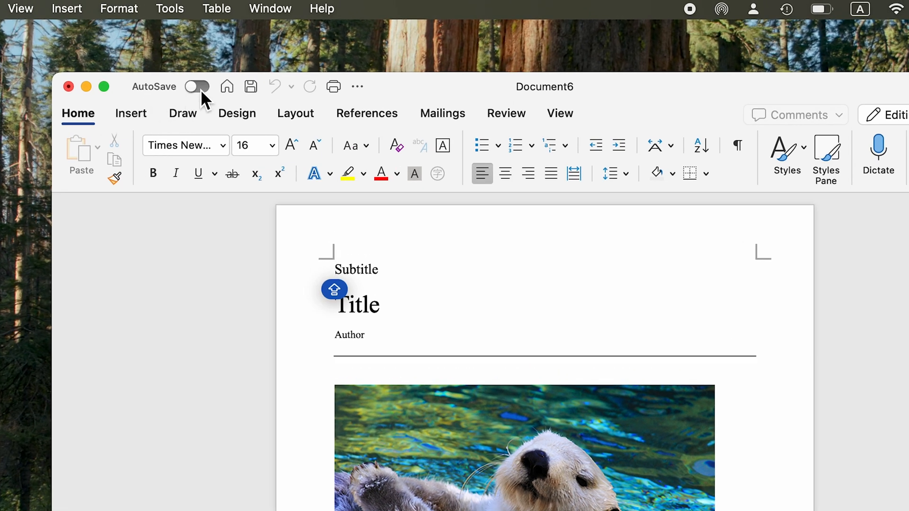
click(197, 86)
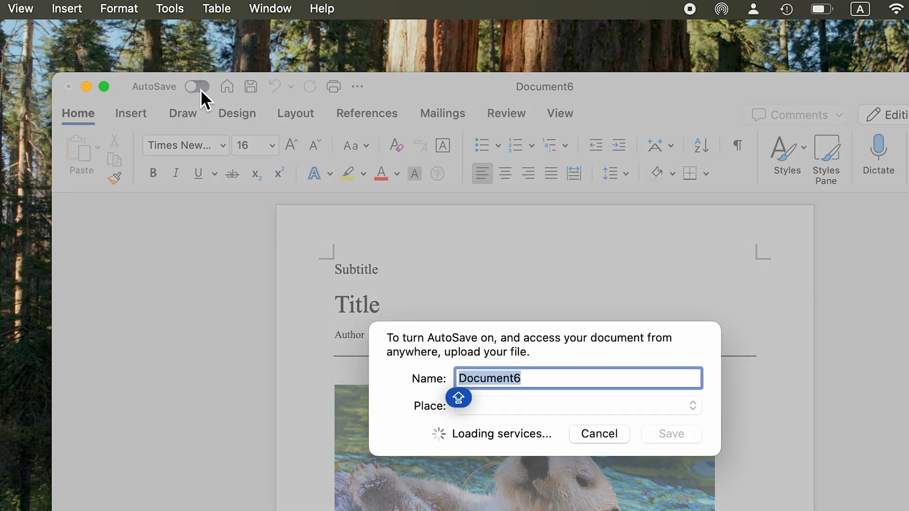
click(599, 434)
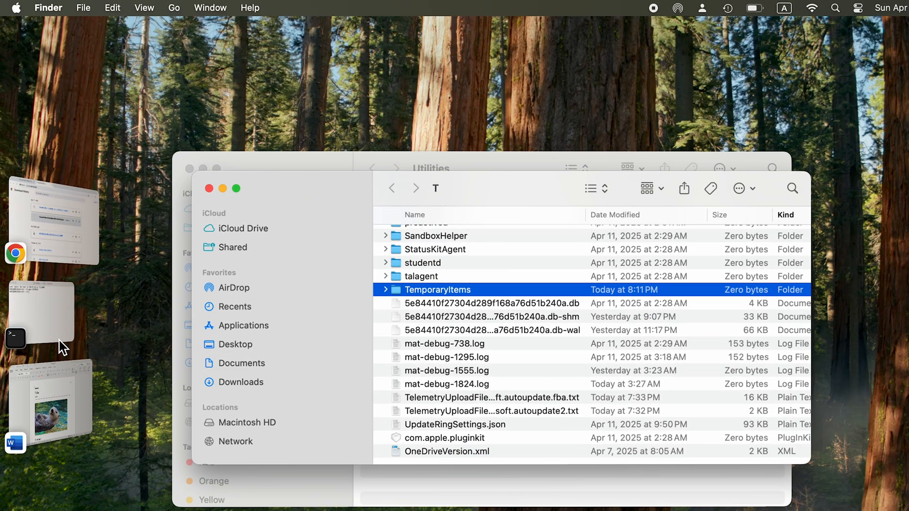
Step: Go to Word's Preferences/AutoRecovery folder in Finder and confirm it is empty
click(174, 7)
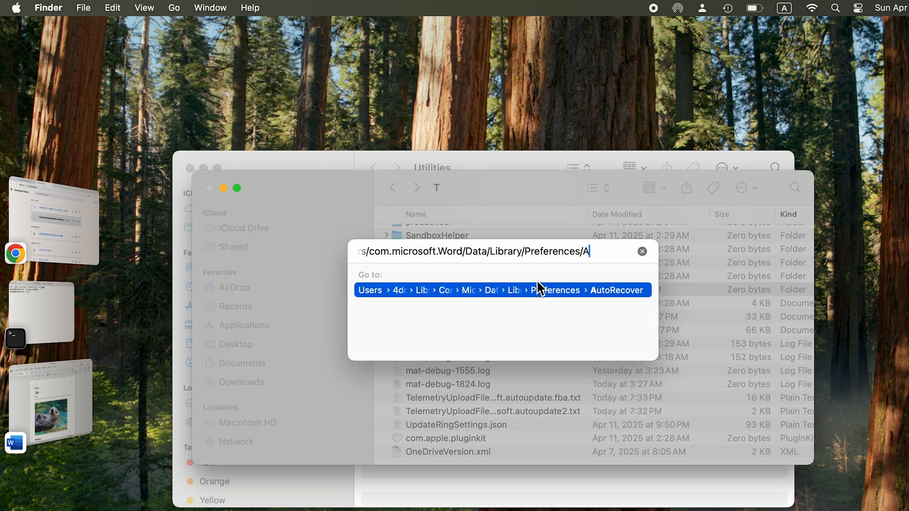
text(utoRecovery/)
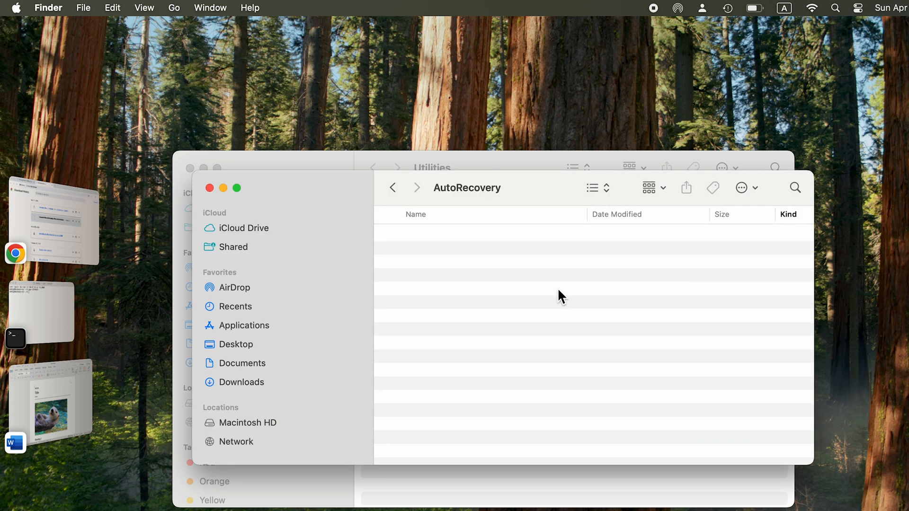
mouse_move(545, 264)
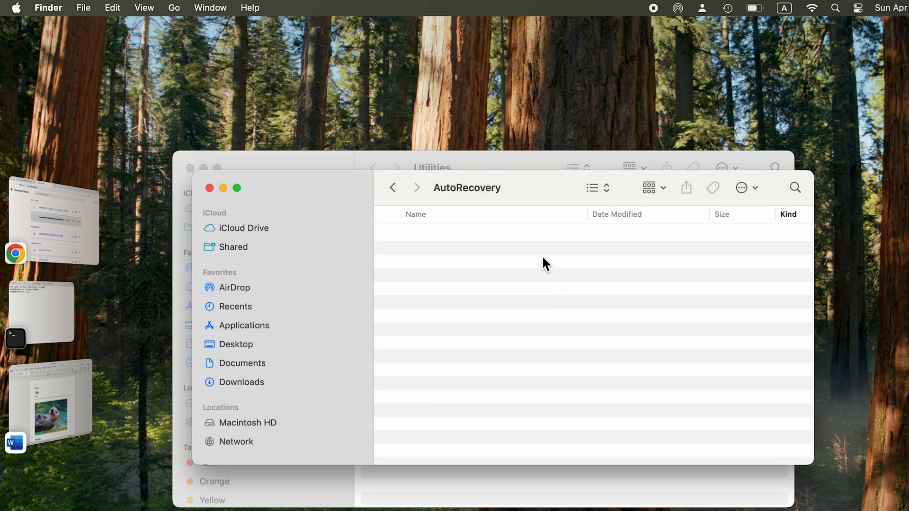
mouse_move(571, 294)
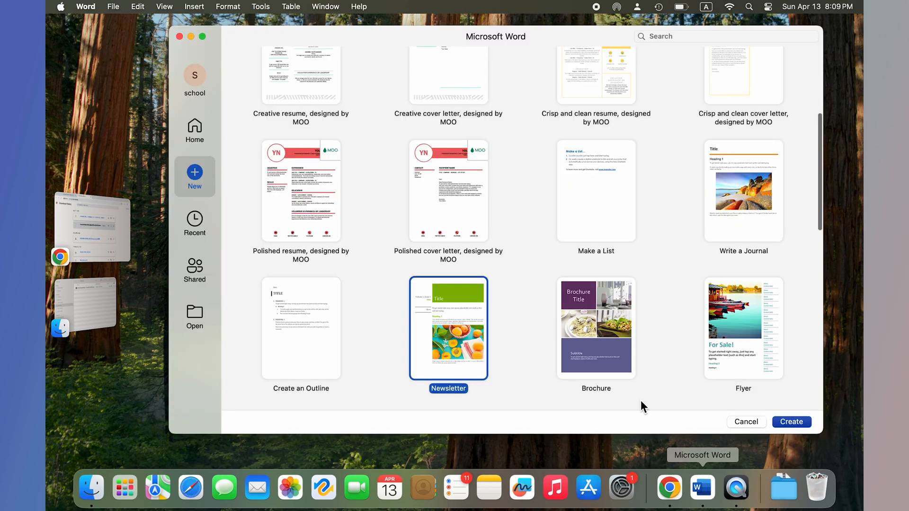
mouse_move(572, 315)
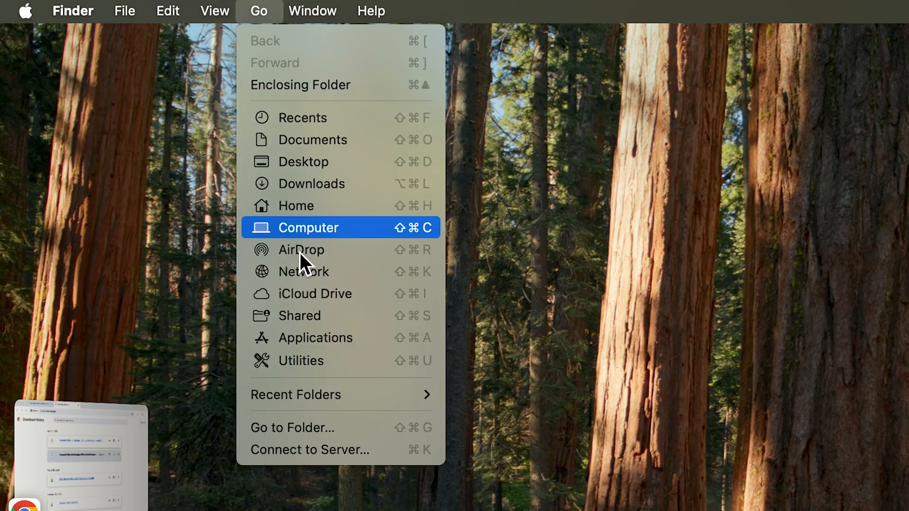
Step: Open Finder's Utilities folder and launch Terminal
click(301, 361)
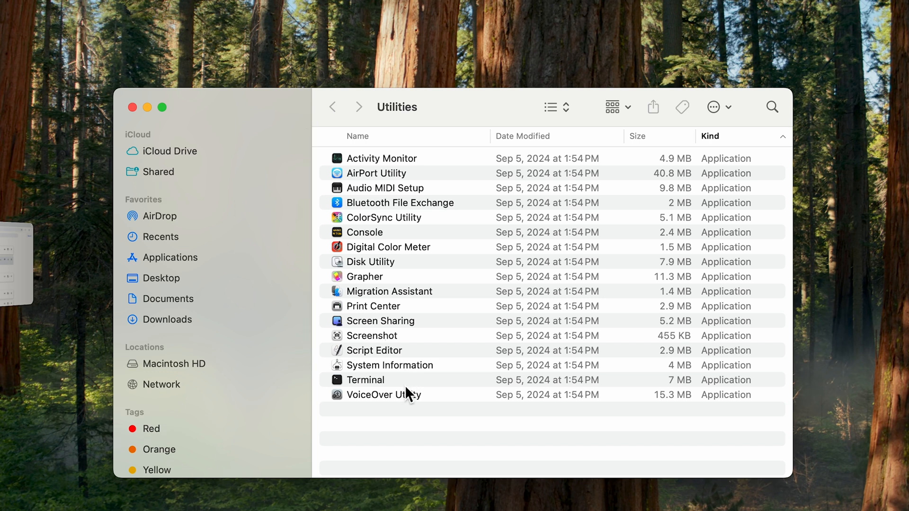
double_click(366, 380)
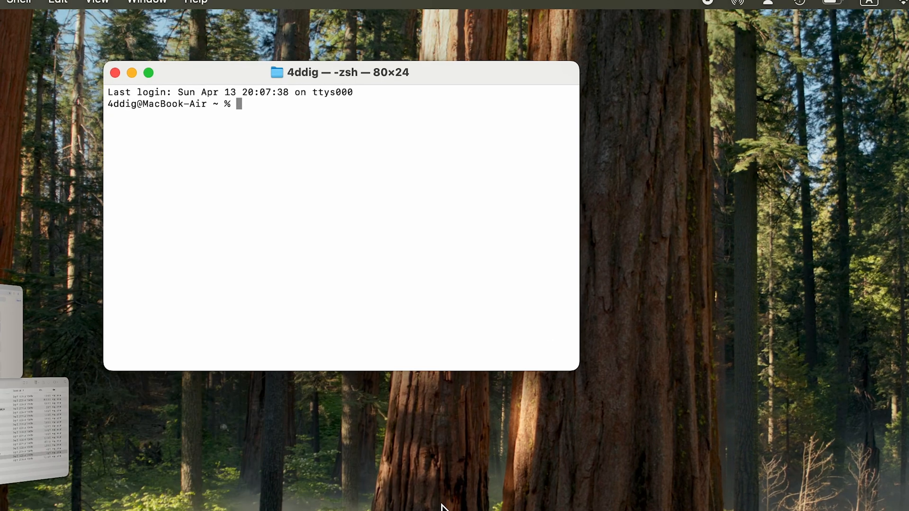
Step: Run 'open $TMPDIR' in Terminal and select the TemporaryItems folder in Finder
text(open $TMPDIR)
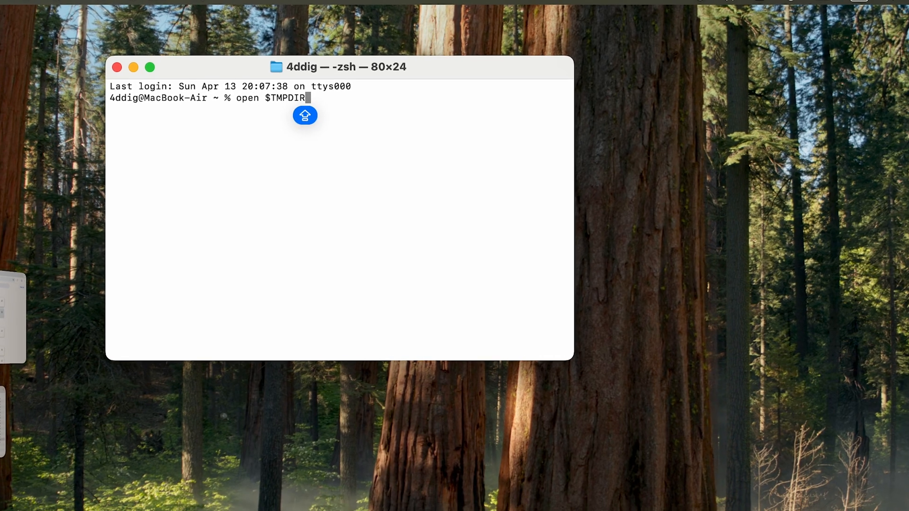
key(Return)
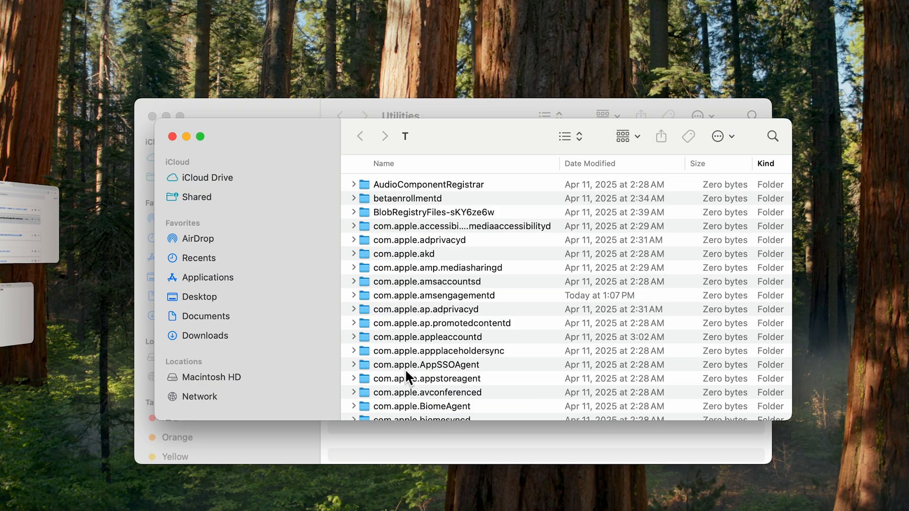
scroll(down, 3)
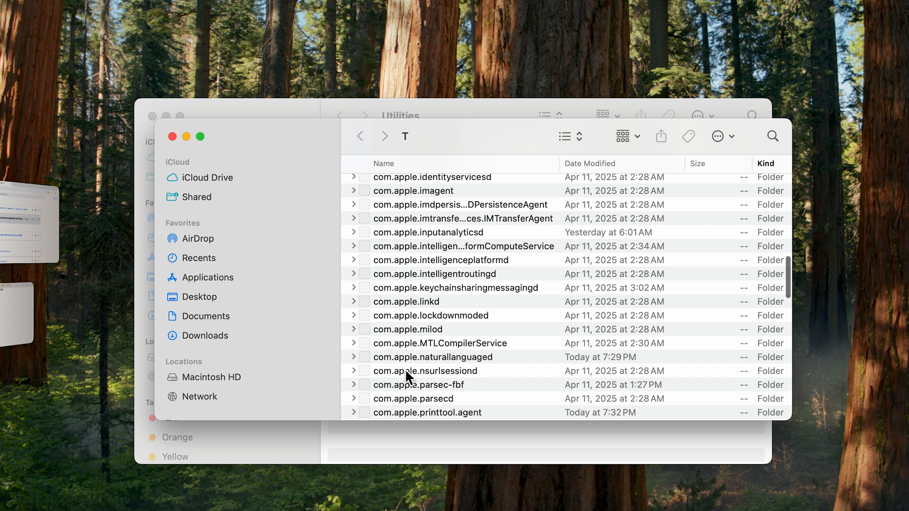
scroll(down, 3)
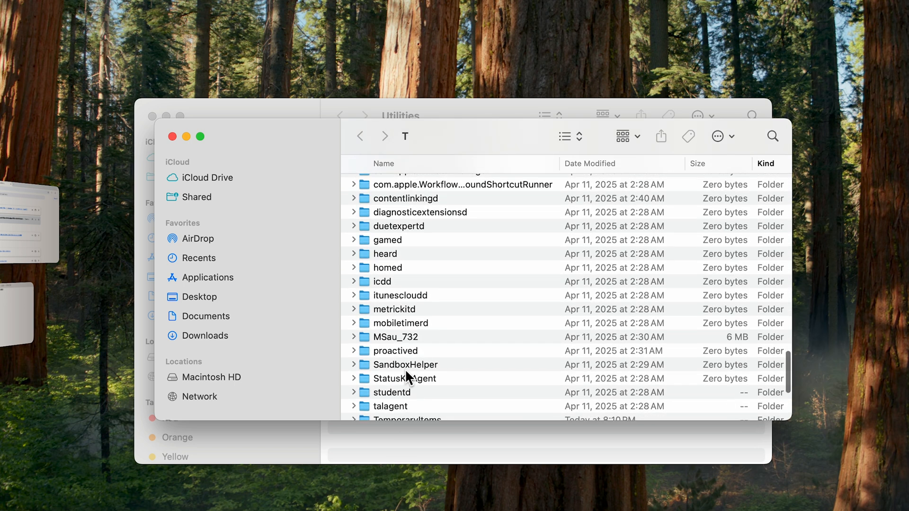
click(407, 357)
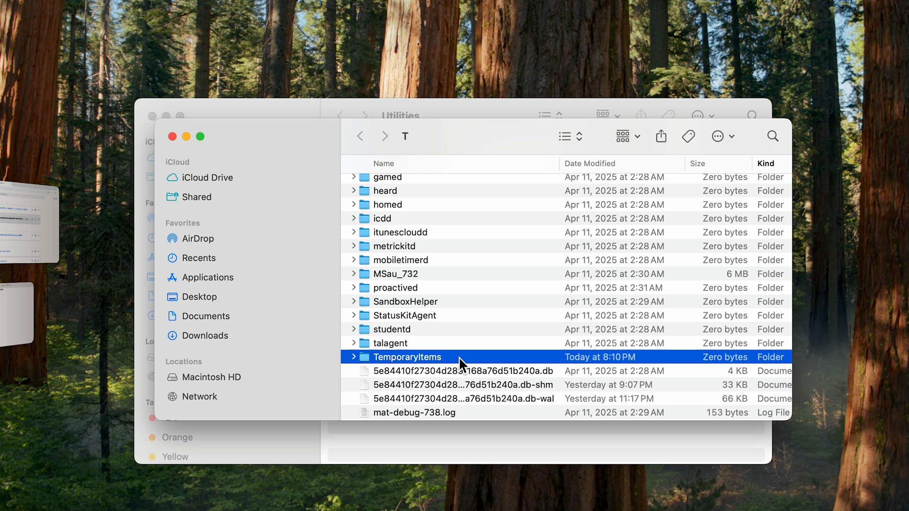
scroll(down, 3)
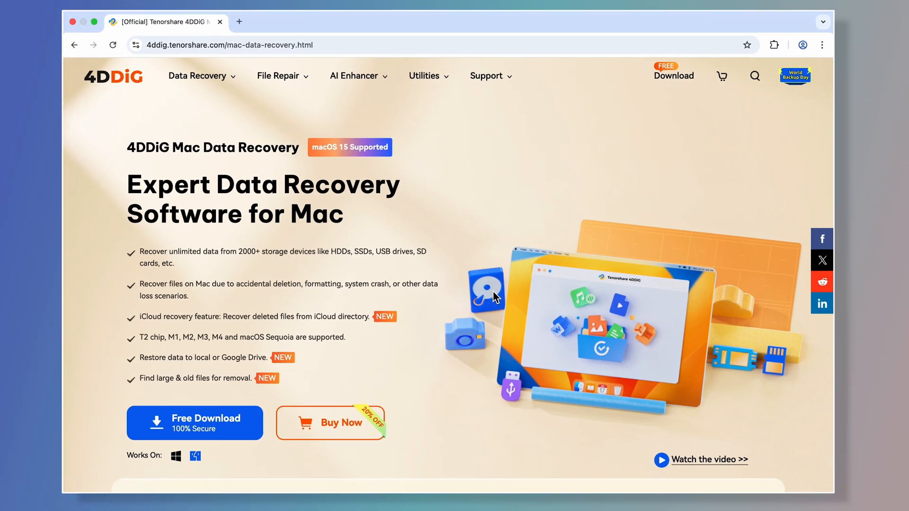
Step: Browse the 4DDiG scenario cards past Virus Attack, then download the Mac installer
scroll(down, 3)
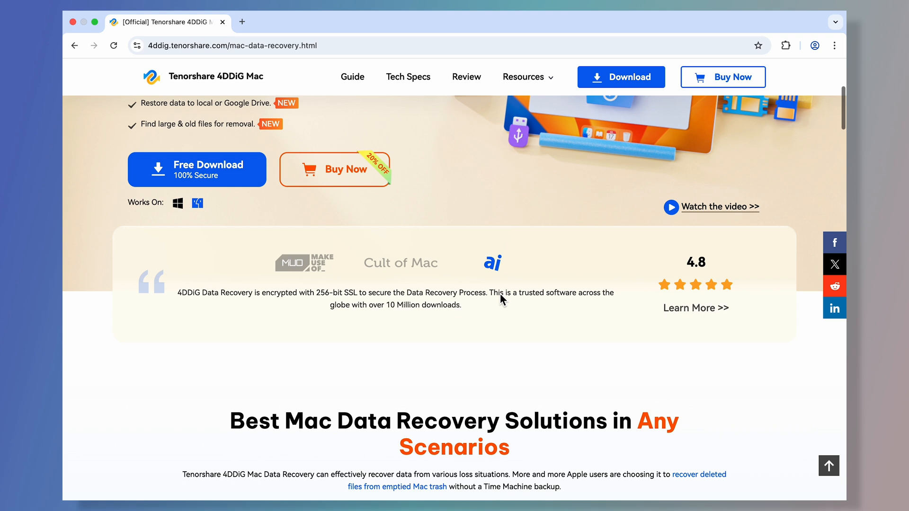
scroll(down, 3)
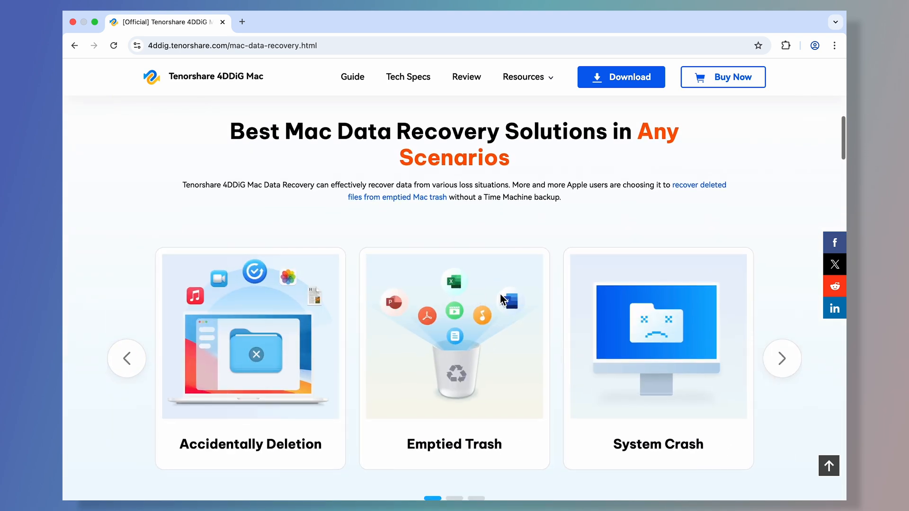
click(782, 359)
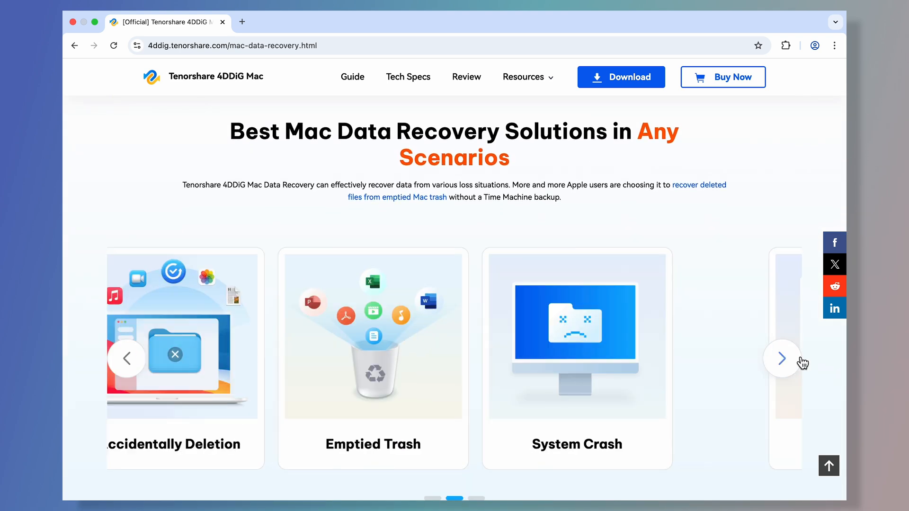
click(781, 358)
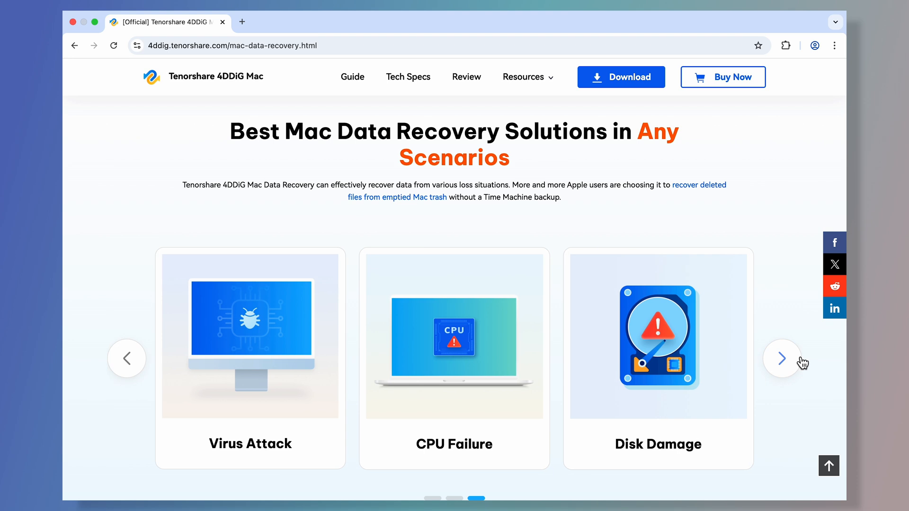
click(782, 358)
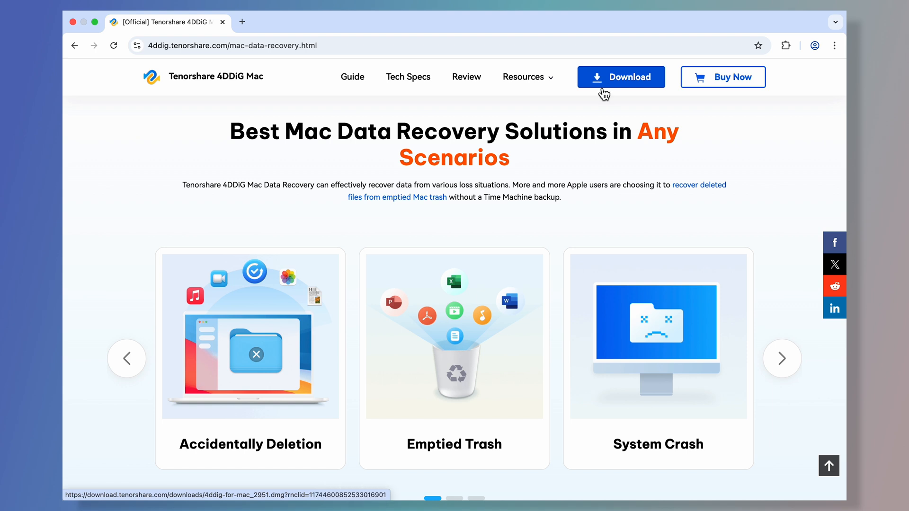
click(621, 77)
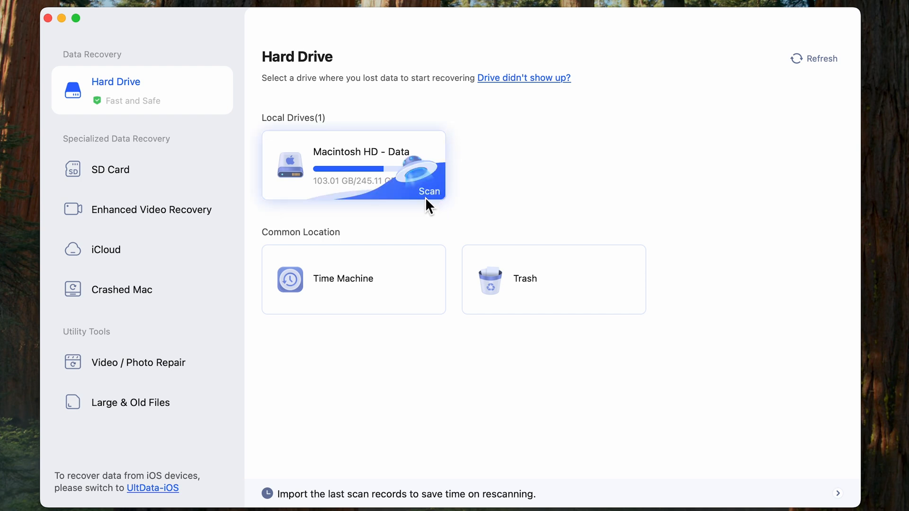
Step: Scan Macintosh HD - Data for documents only, finding 51,851 files
click(429, 191)
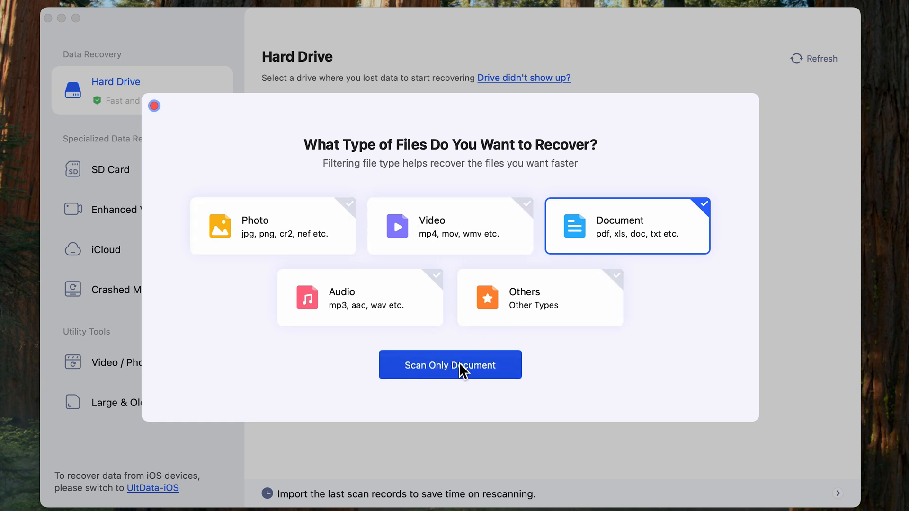
click(450, 366)
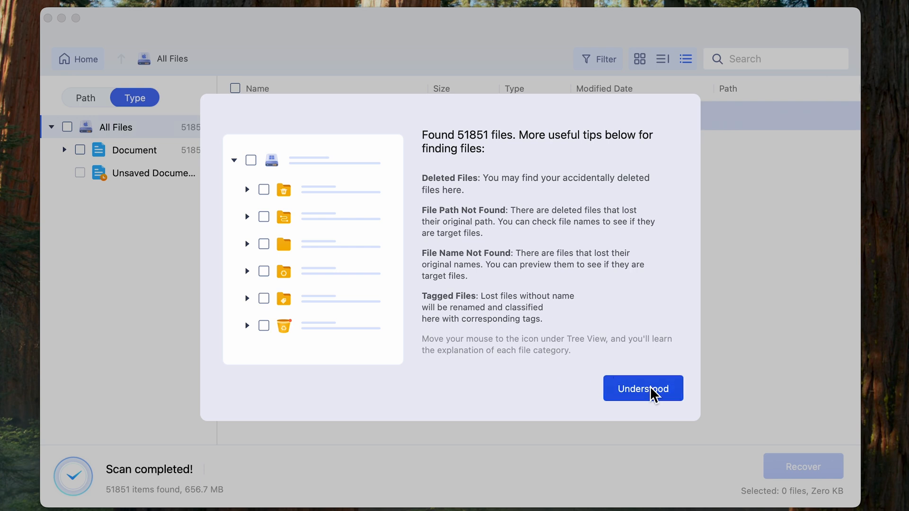
Step: Recover Subtitle.docx from the docx thumbnail results despite the warning, and view it
click(642, 389)
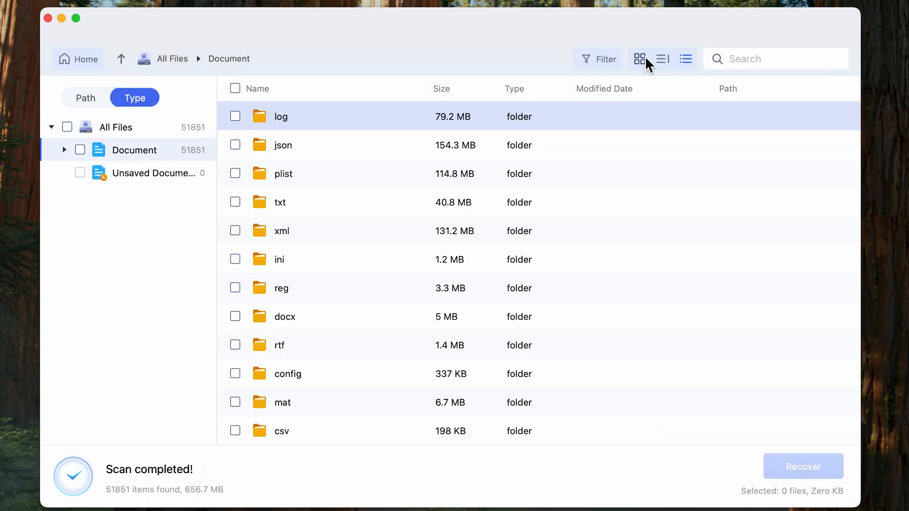
click(640, 59)
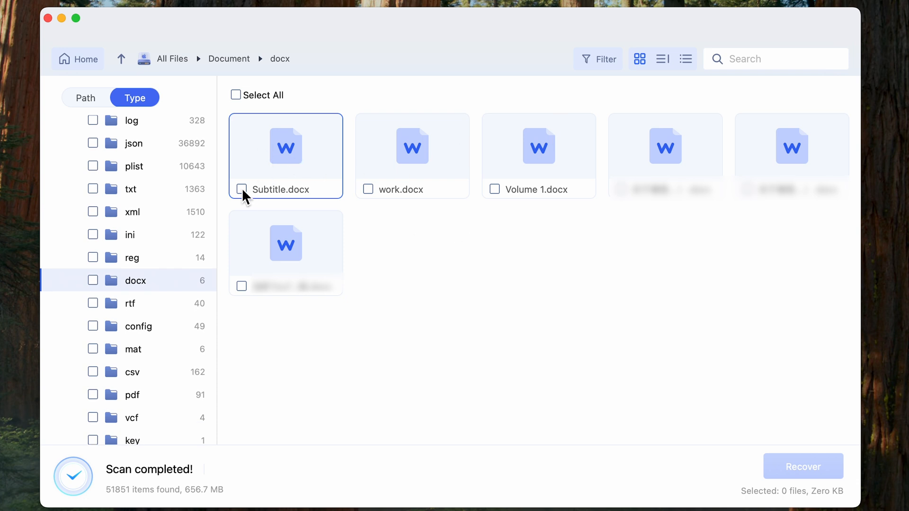
click(241, 188)
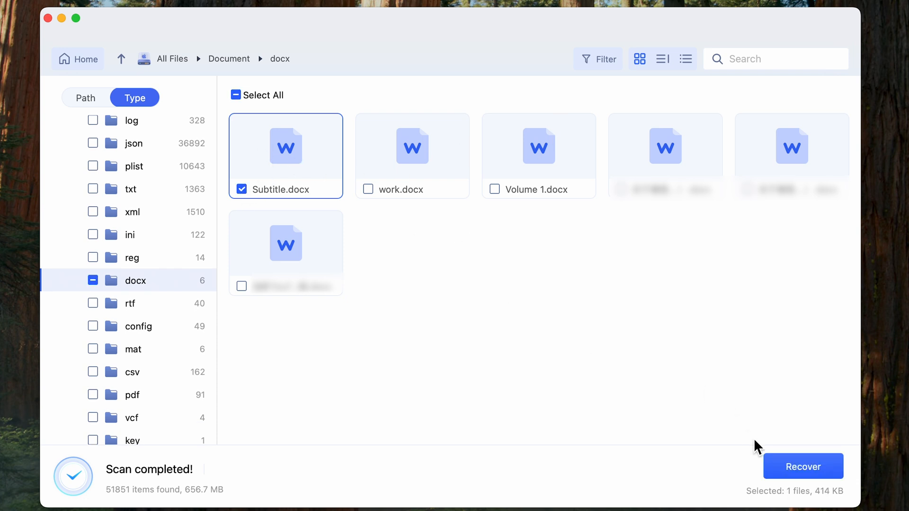
click(803, 466)
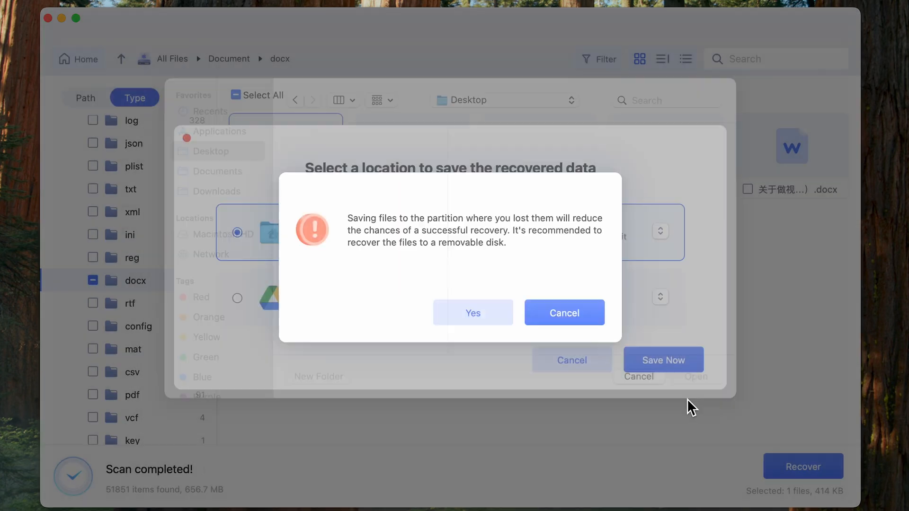
click(473, 312)
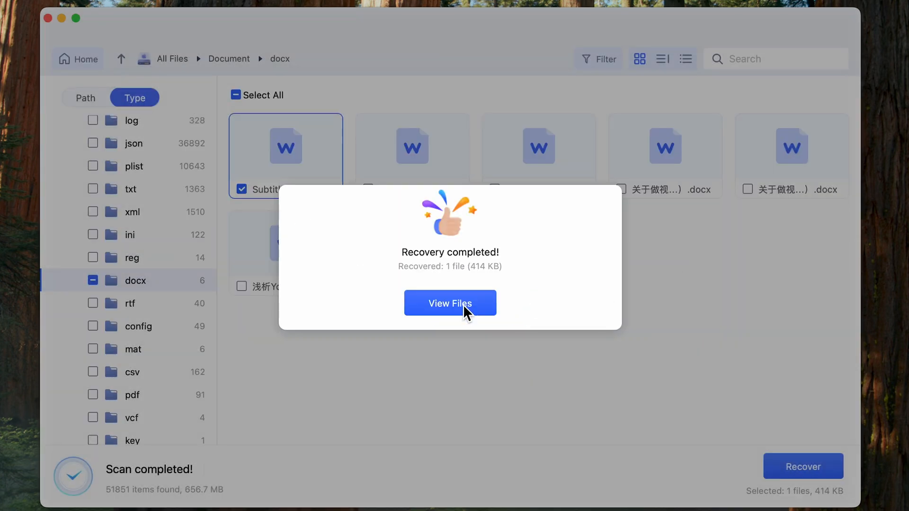
click(450, 303)
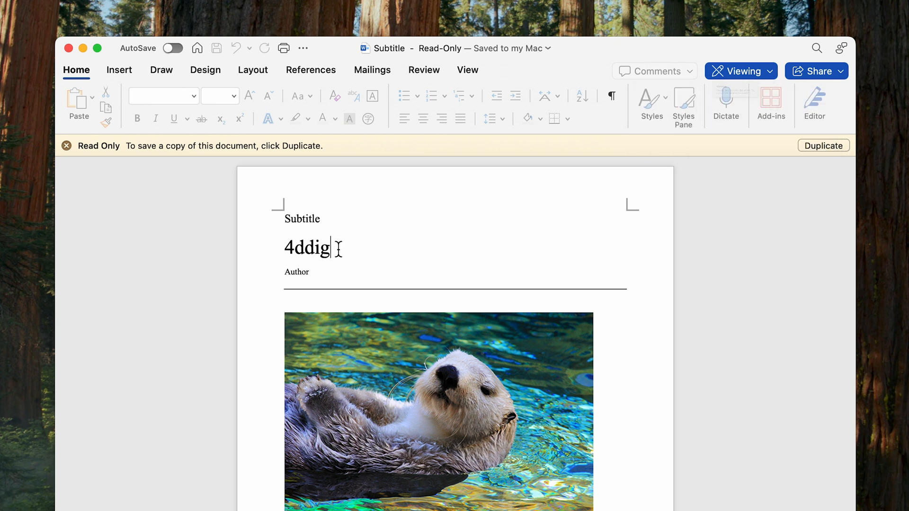
Step: Select the 4ddig title, then scroll past the otter photo to Heading 2 and the table
double_click(306, 248)
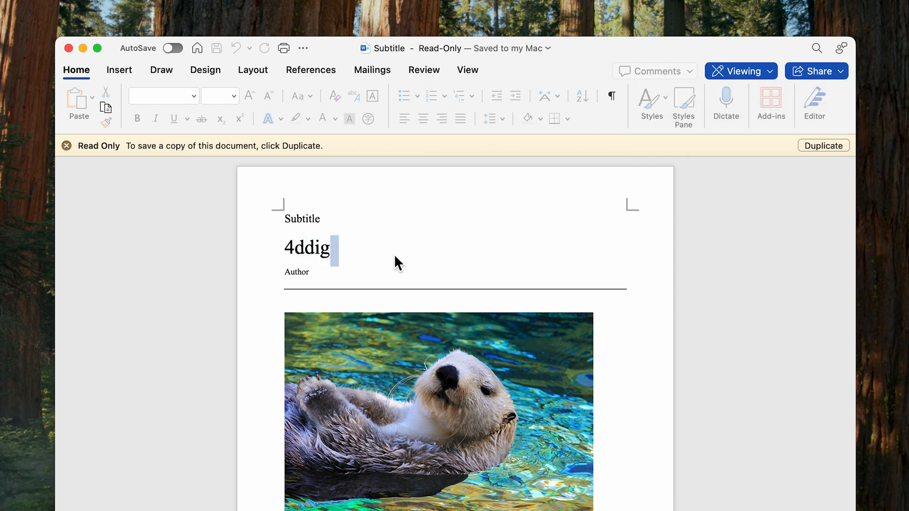
scroll(down, 3)
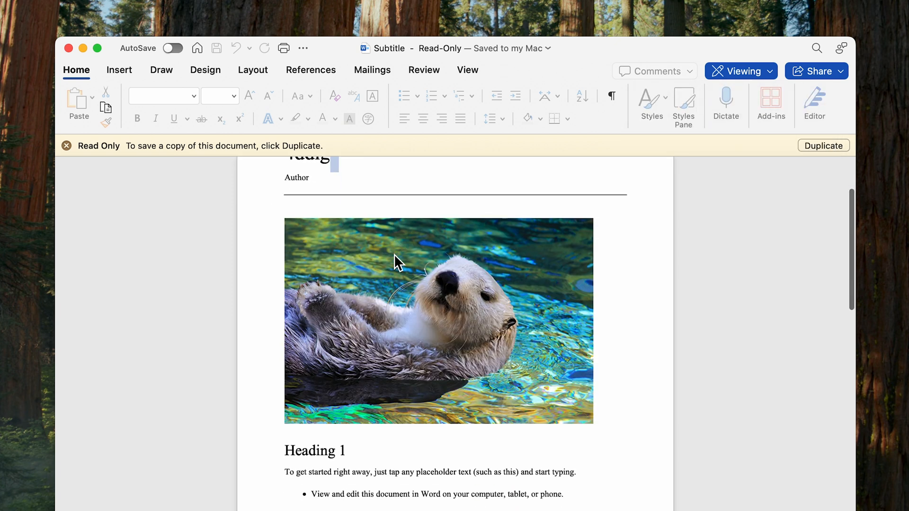
scroll(down, 3)
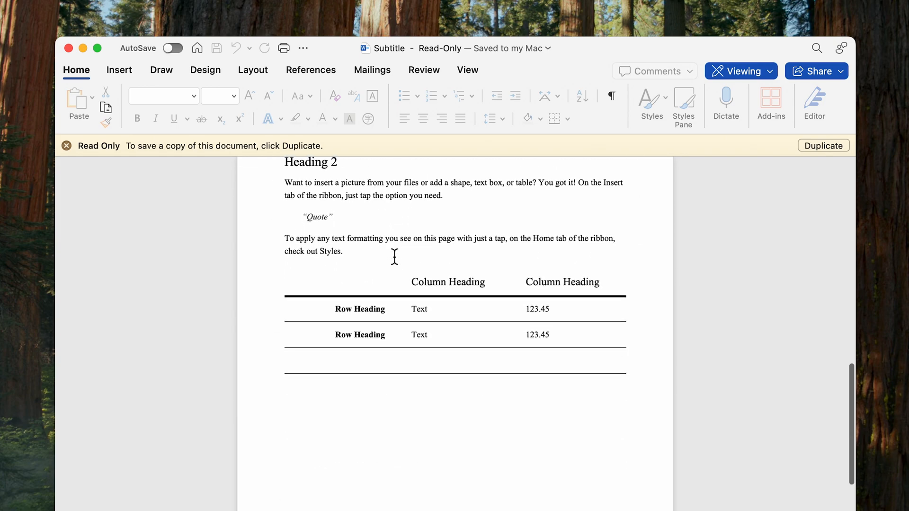